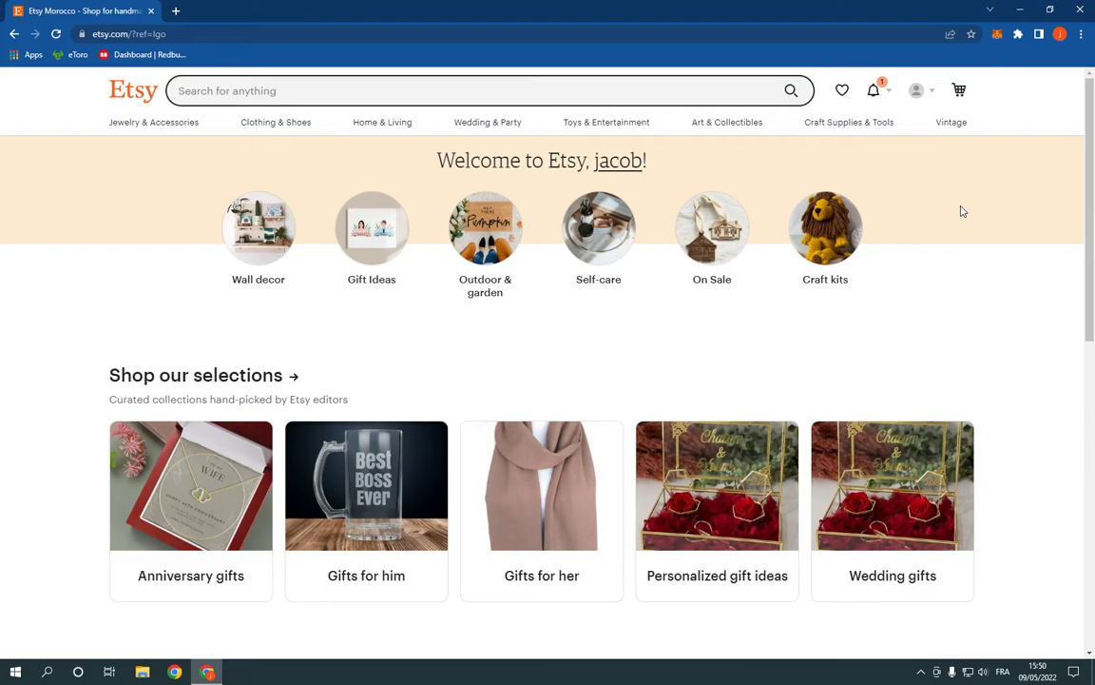
{"action": "mouse_move", "coordinate": [935, 217]}
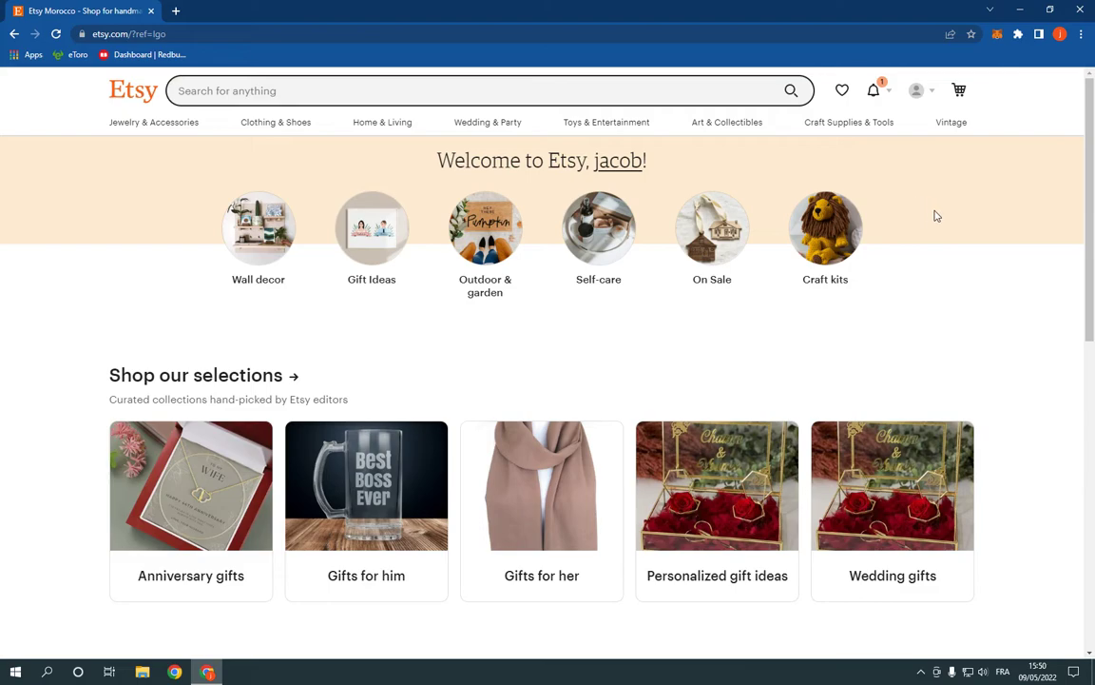
Reach the Etsy Account settings page from the account avatar menu
{"action": "left_click", "coordinate": [129, 34]}
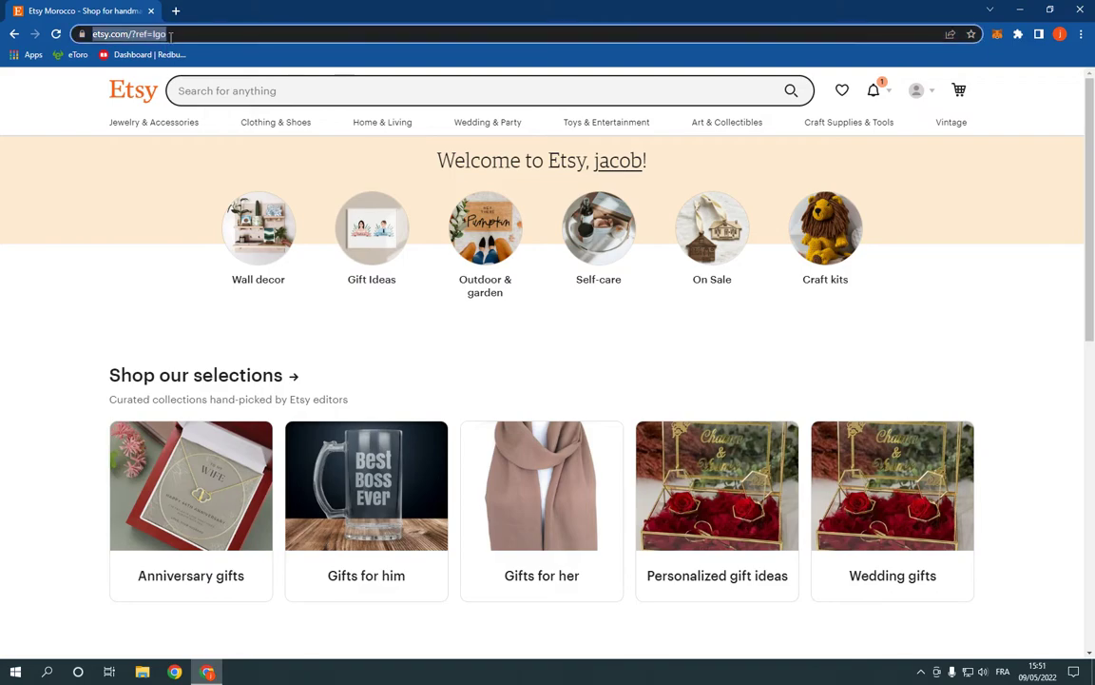
{"action": "mouse_move", "coordinate": [370, 238]}
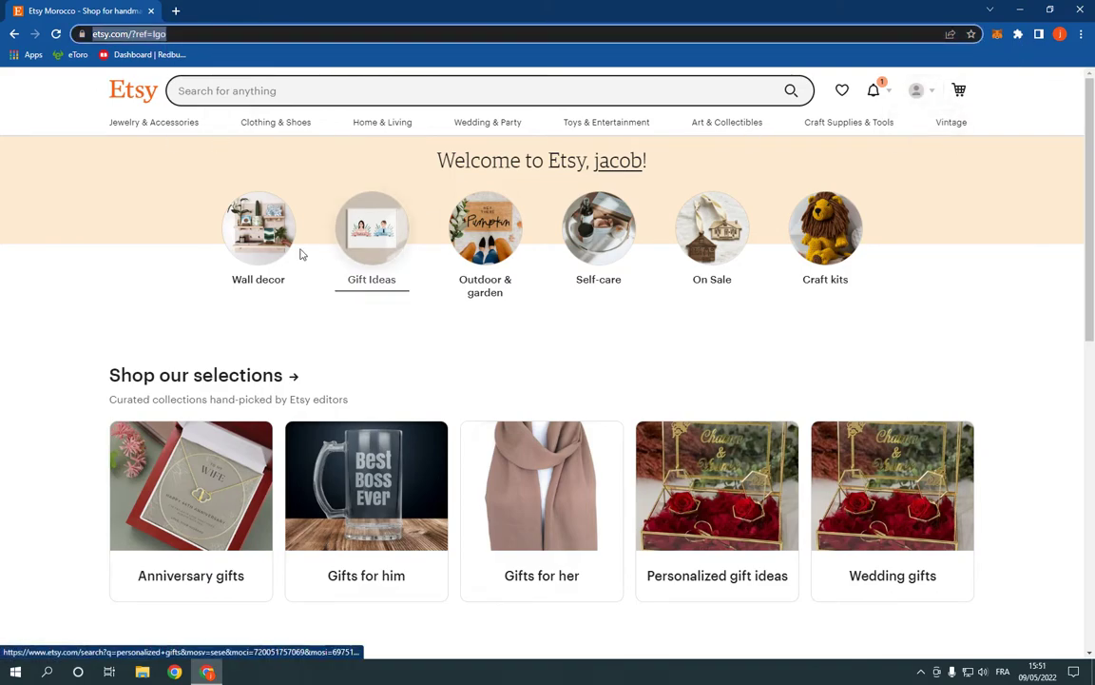
{"action": "mouse_move", "coordinate": [304, 323]}
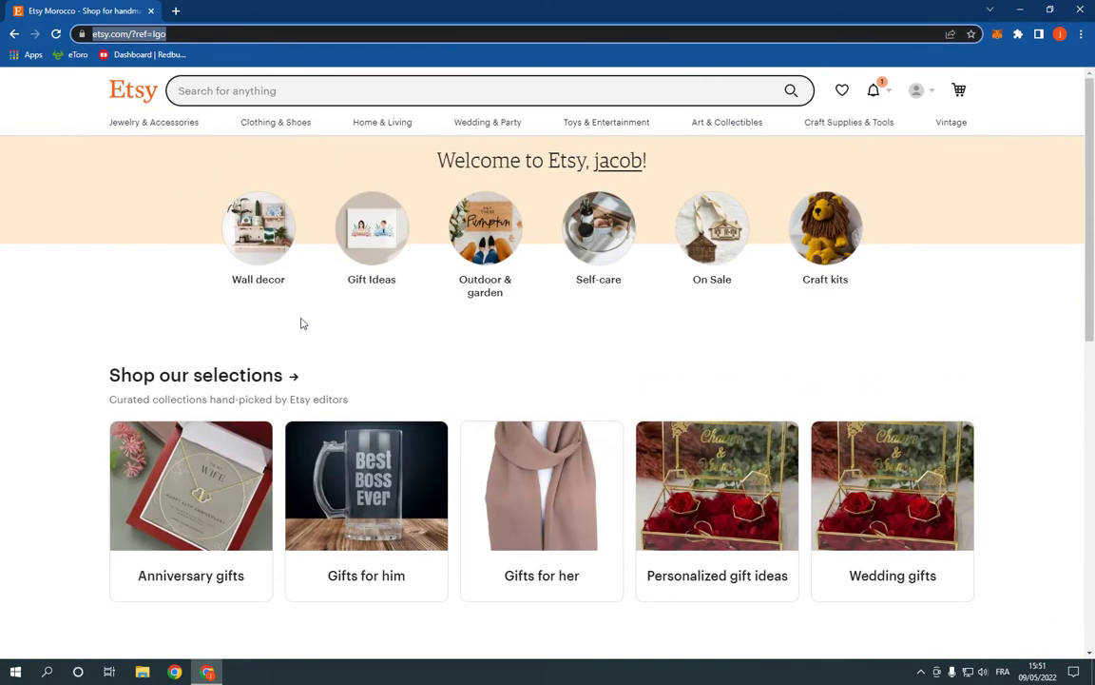
{"action": "mouse_move", "coordinate": [917, 91]}
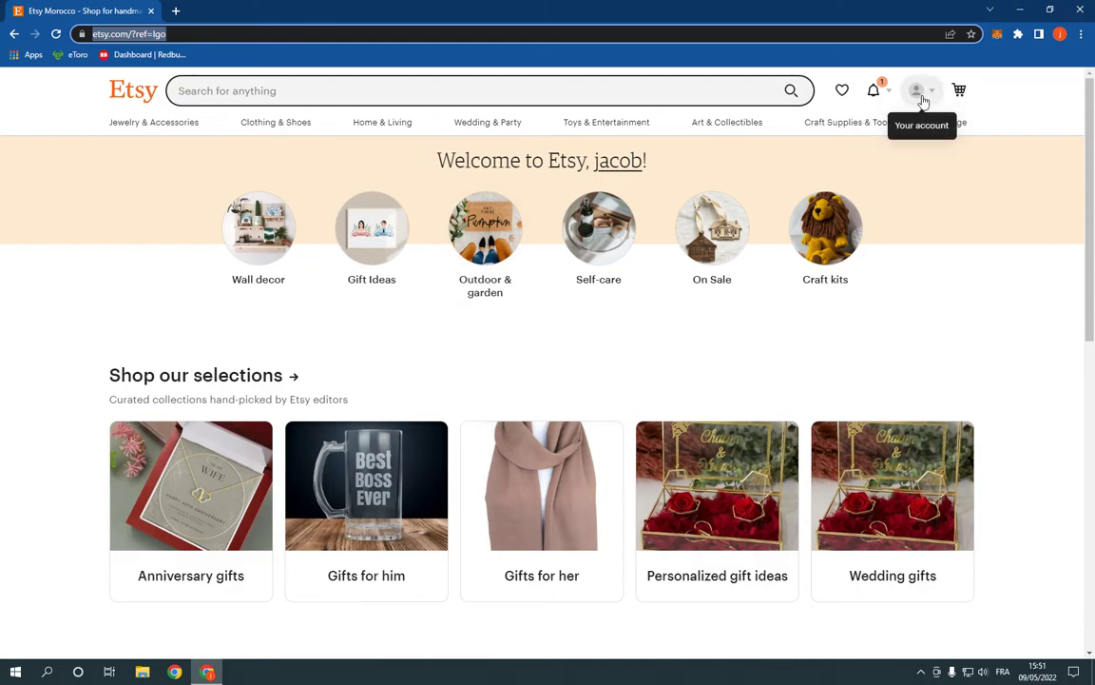
{"action": "left_click", "coordinate": [917, 90]}
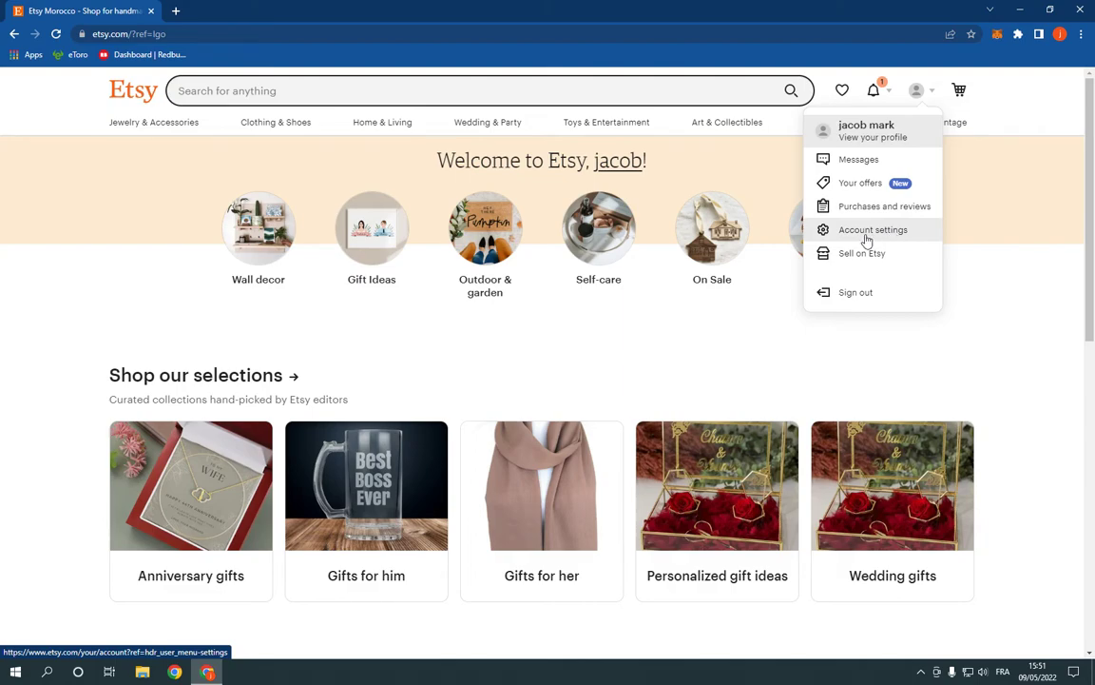
{"action": "left_click", "coordinate": [873, 228]}
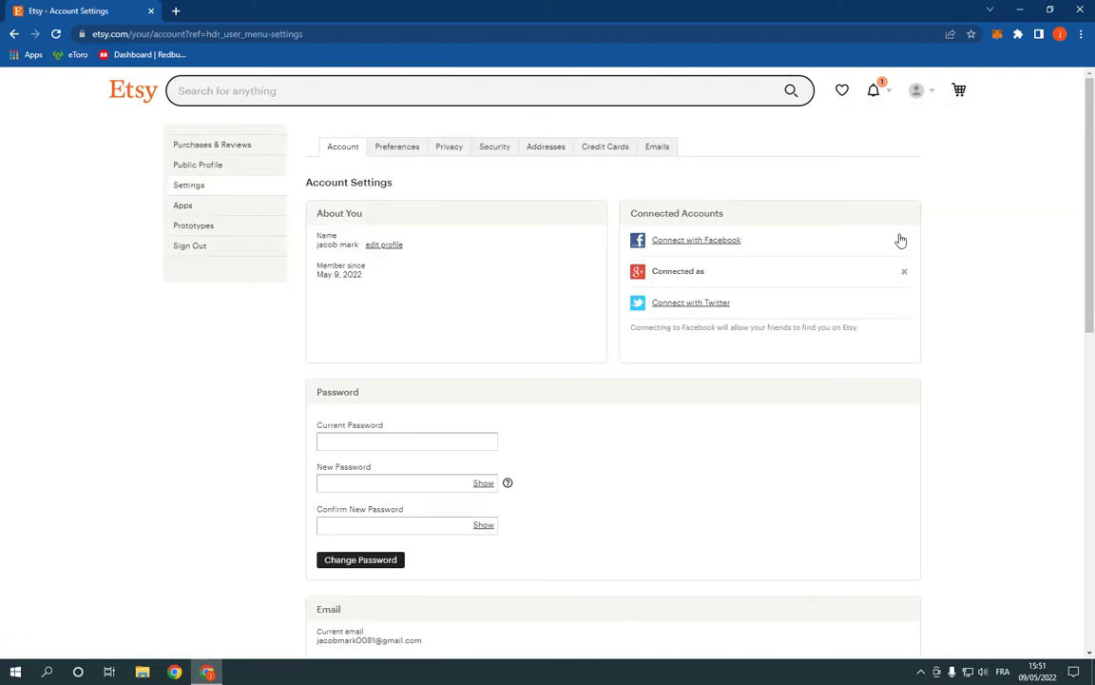
{"action": "mouse_move", "coordinate": [597, 224]}
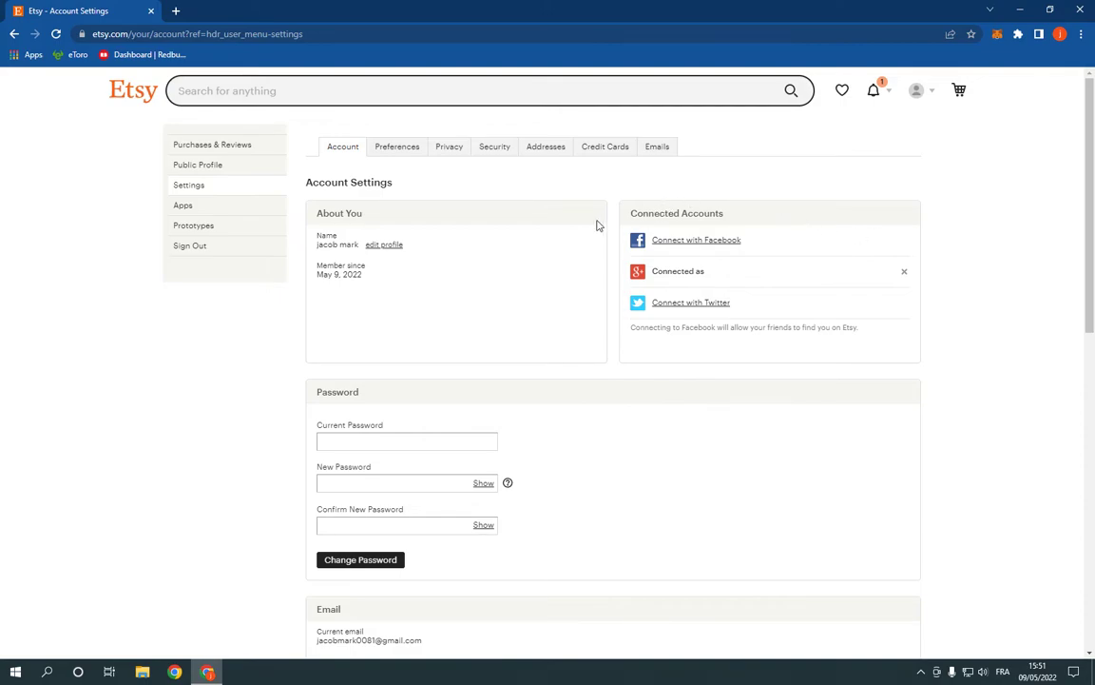
Scroll the settings page down to the Password section with its three fields
{"action": "scroll", "scroll_direction": "down", "scroll_amount": 3}
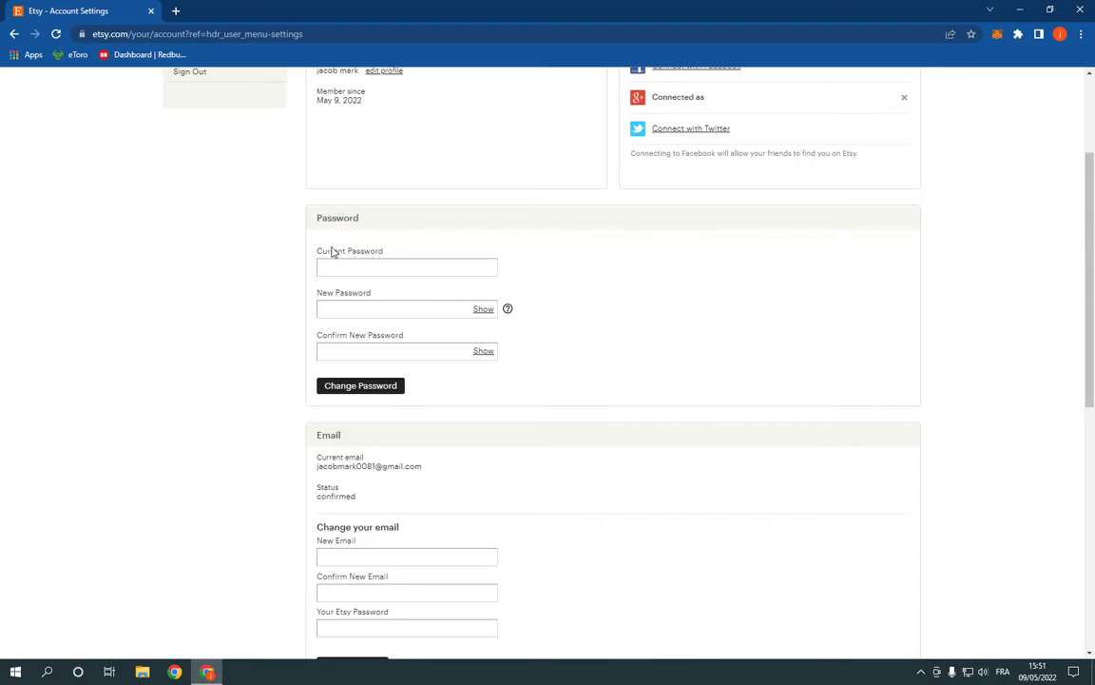
{"action": "double_click", "coordinate": [331, 252]}
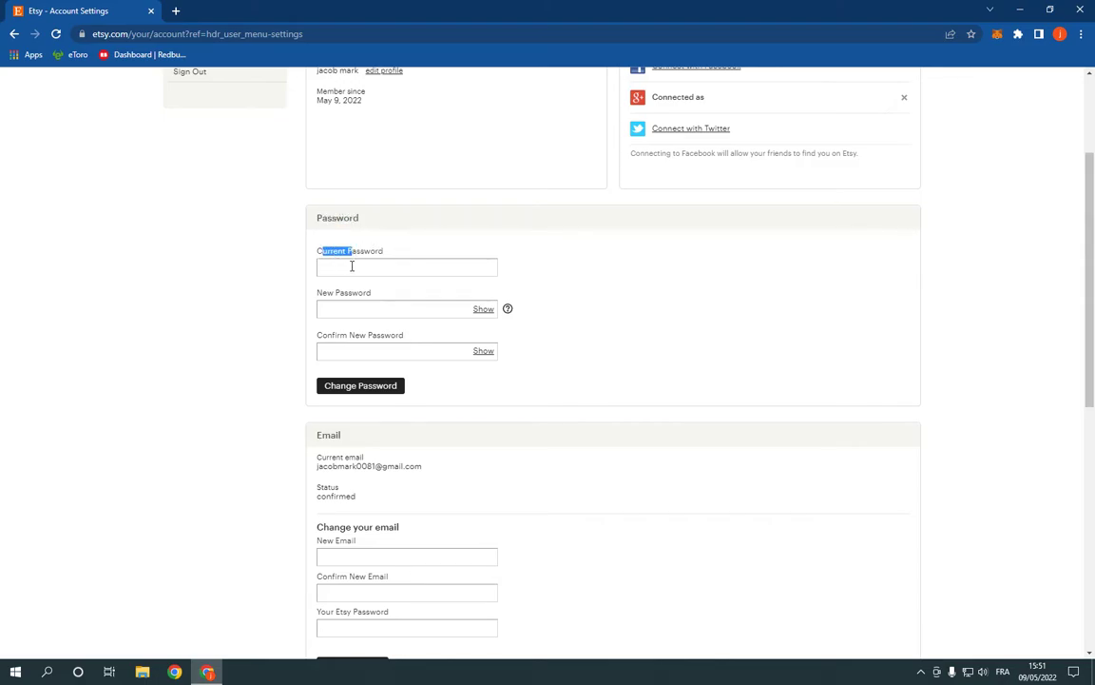
{"action": "left_click", "coordinate": [407, 308]}
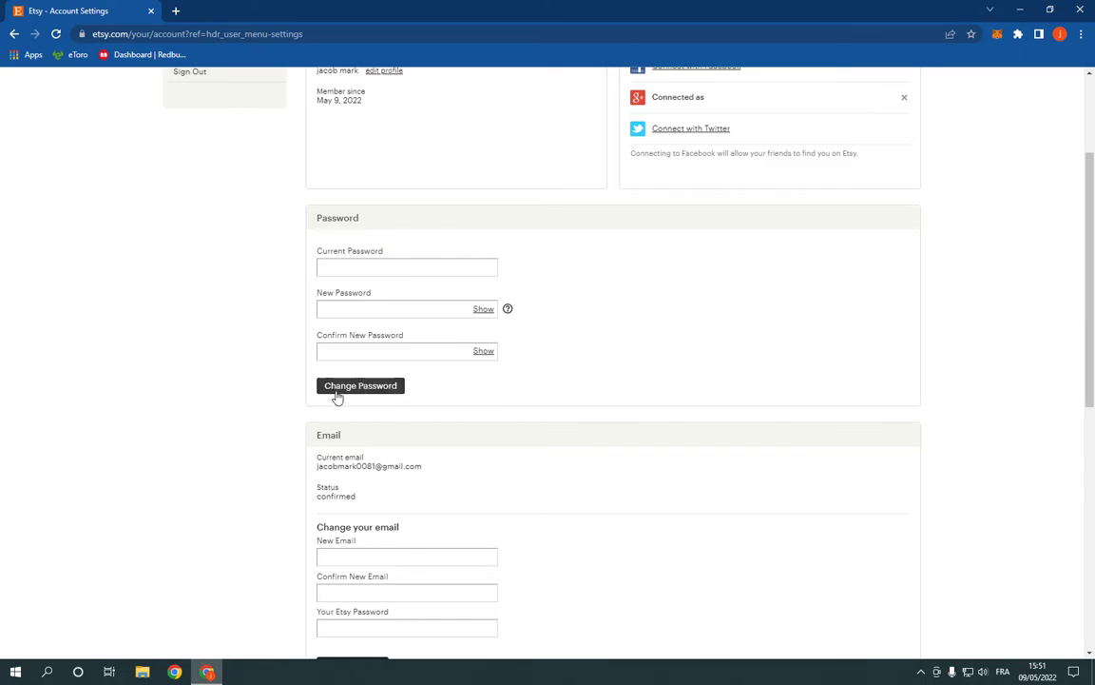
{"action": "scroll", "scroll_direction": "down", "scroll_amount": 3}
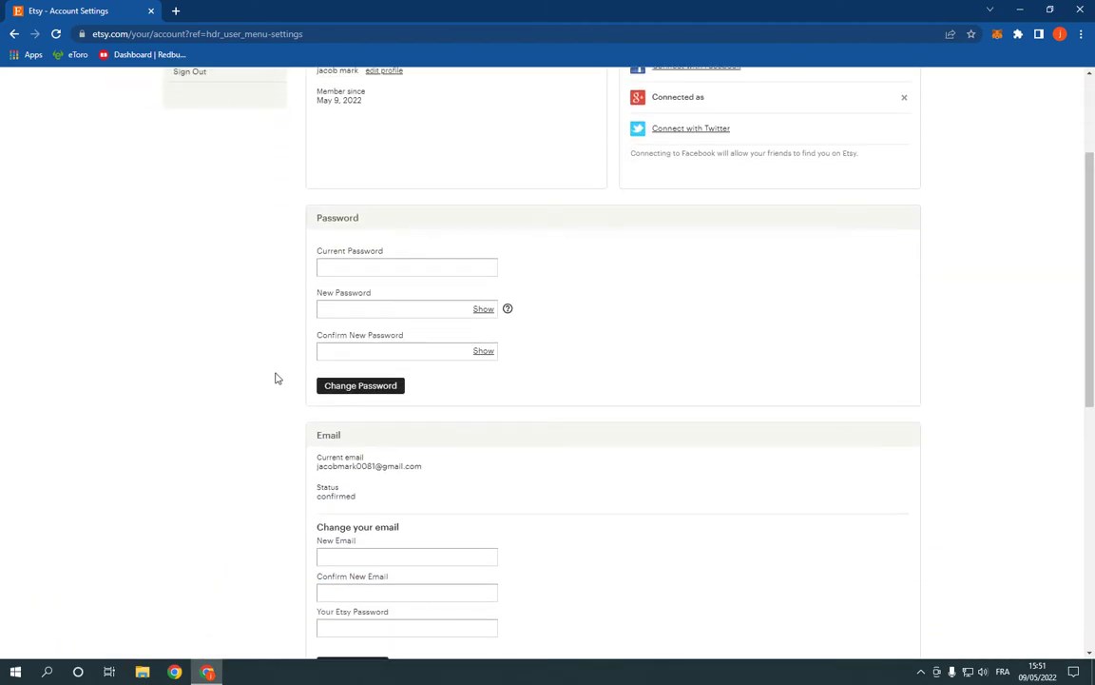
{"action": "mouse_move", "coordinate": [277, 365]}
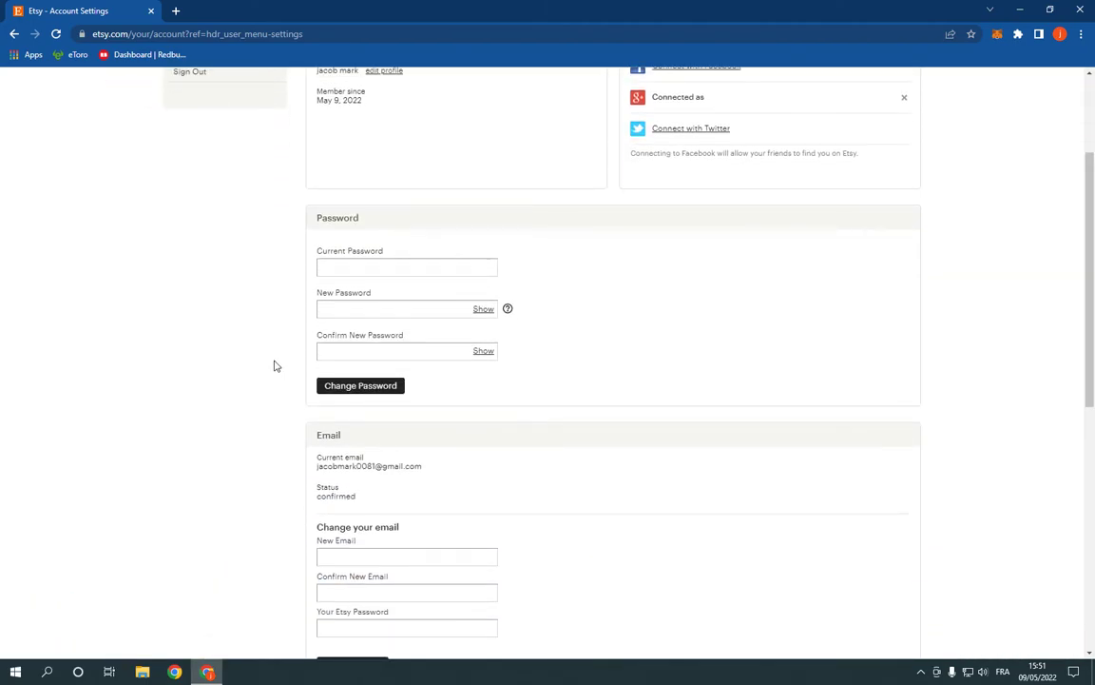